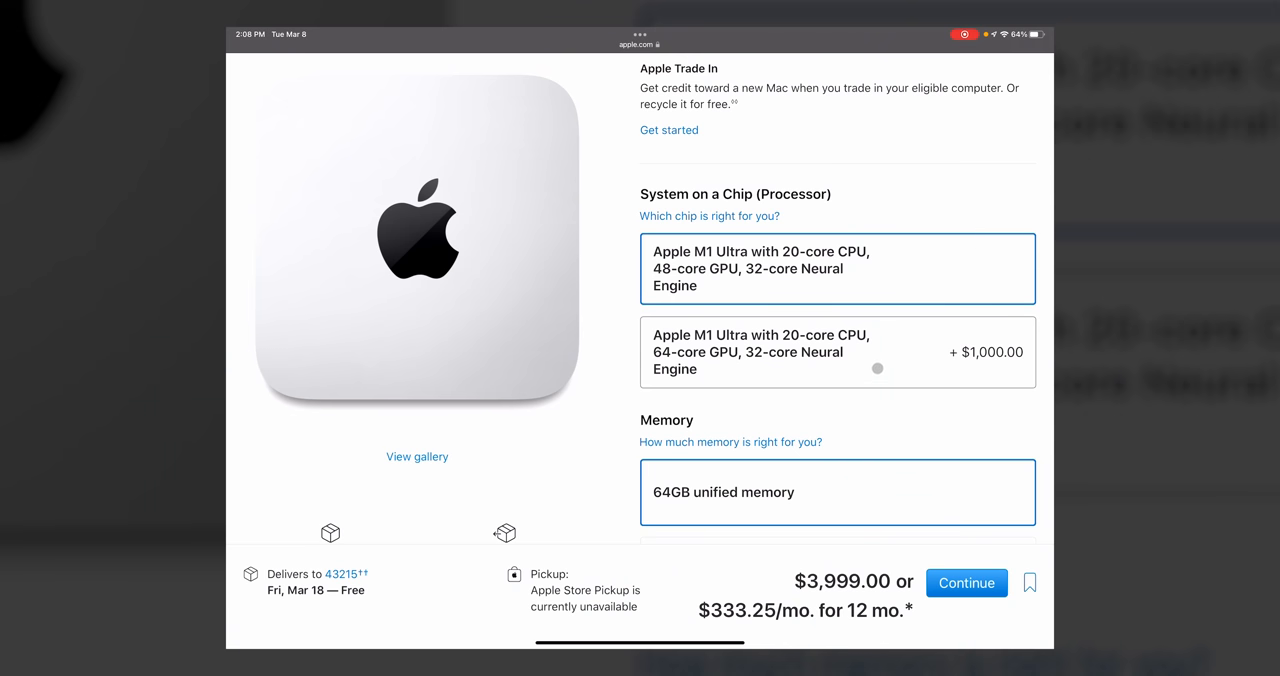
Step: Select the M1 Ultra 20-core CPU, 64-core GPU chip, raising the Mac Studio price to $5,799
click(836, 352)
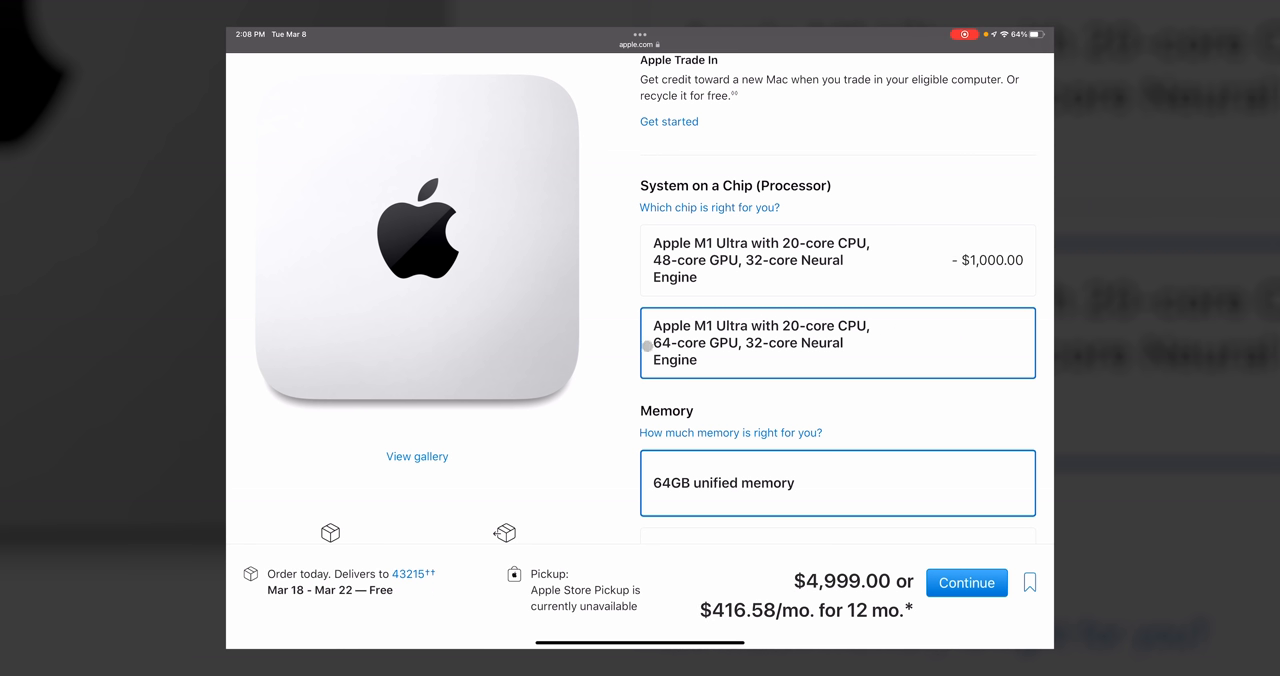
scroll(down, 3)
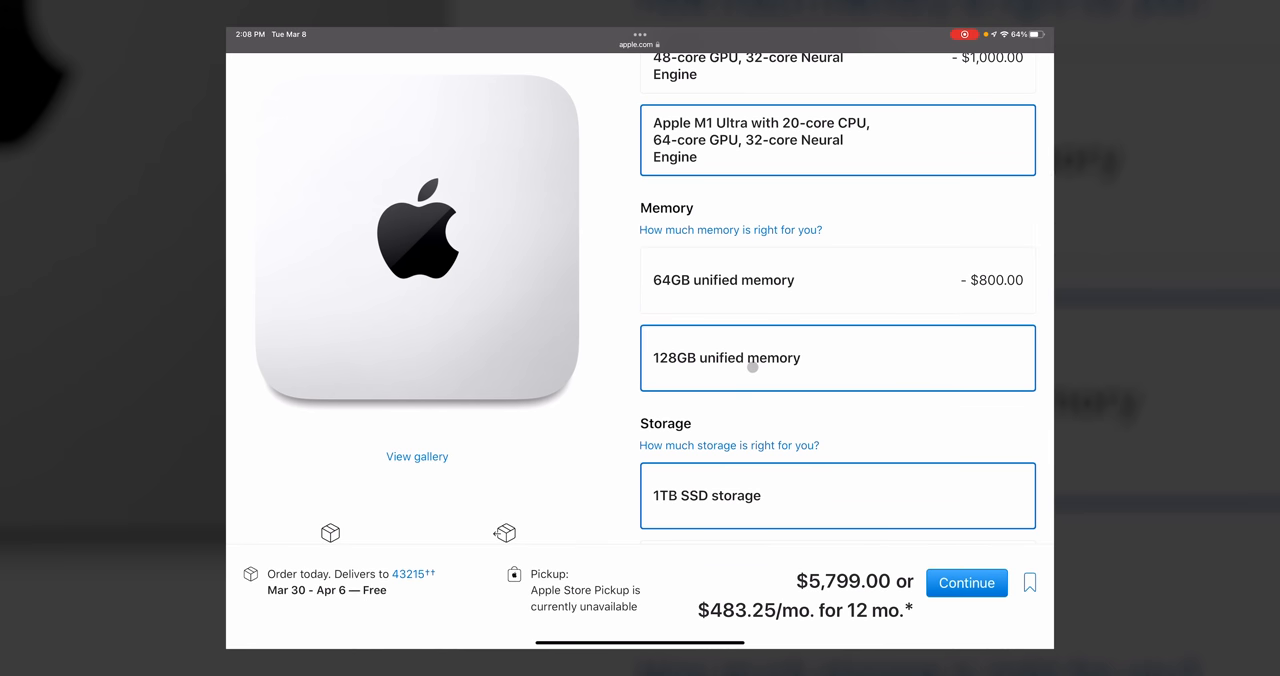
mouse_move(752, 368)
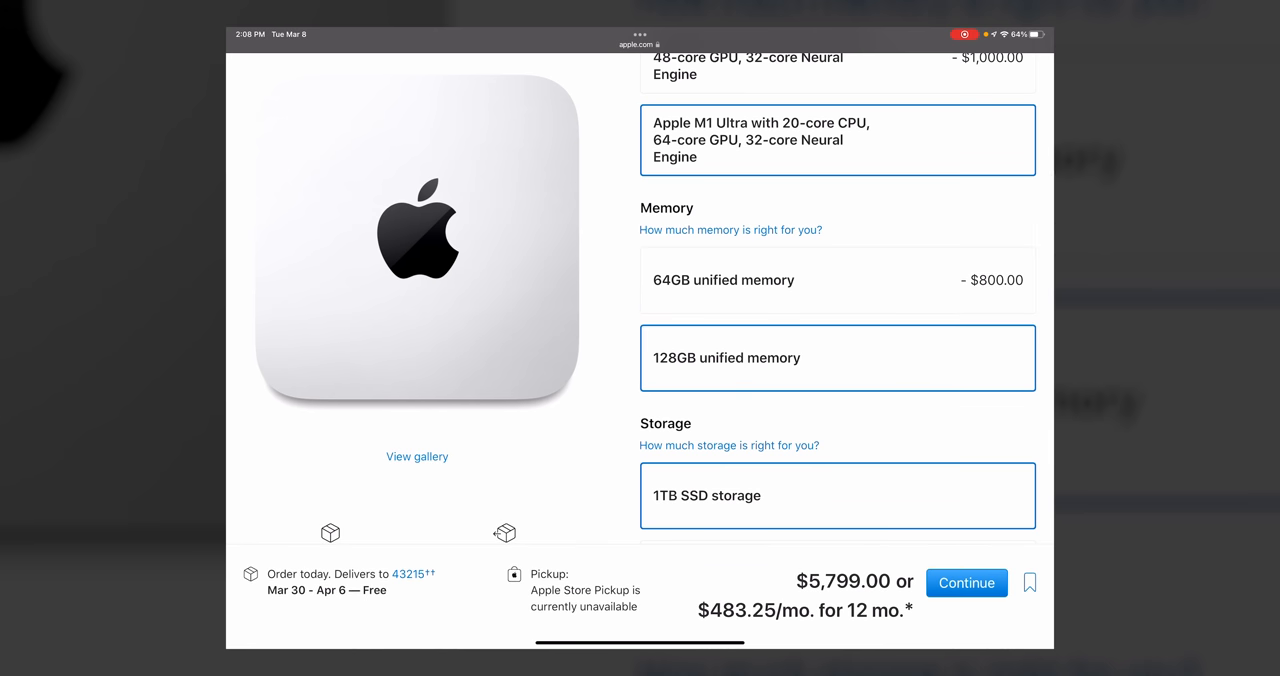